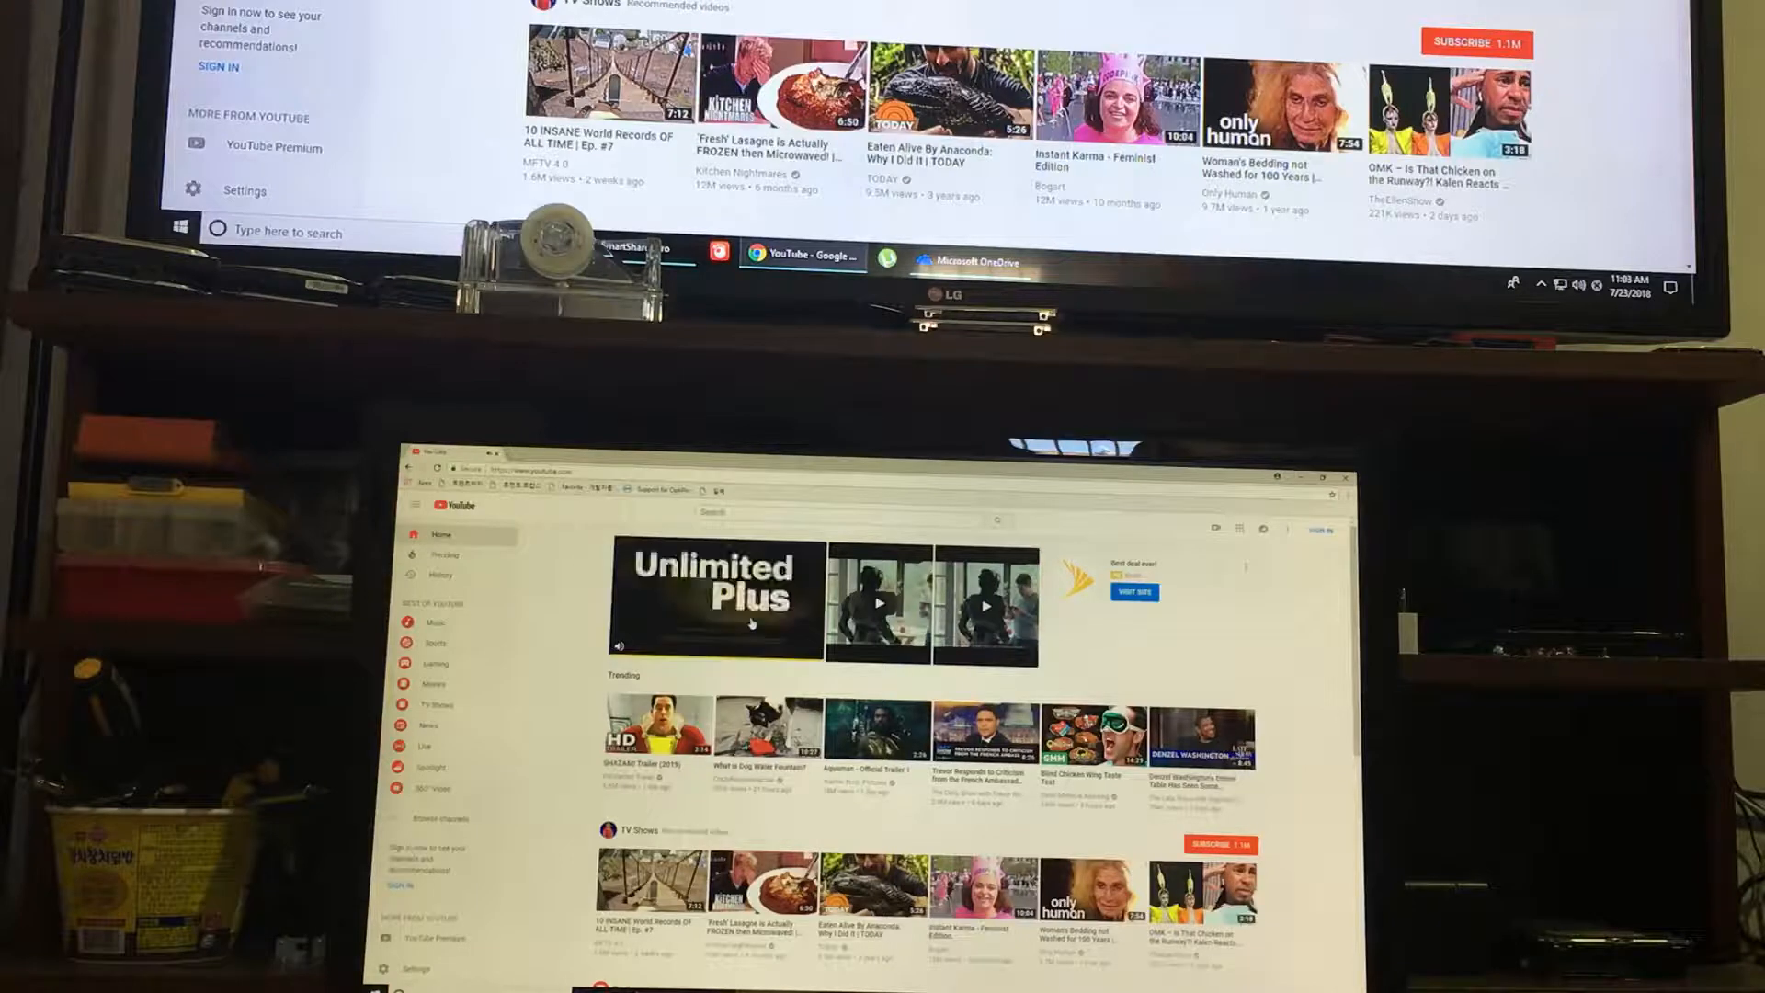
# Play Sprint's 'Rooftop' video and list the Windows audio playback devices from the taskbar volume control.
pyautogui.click(719, 600)
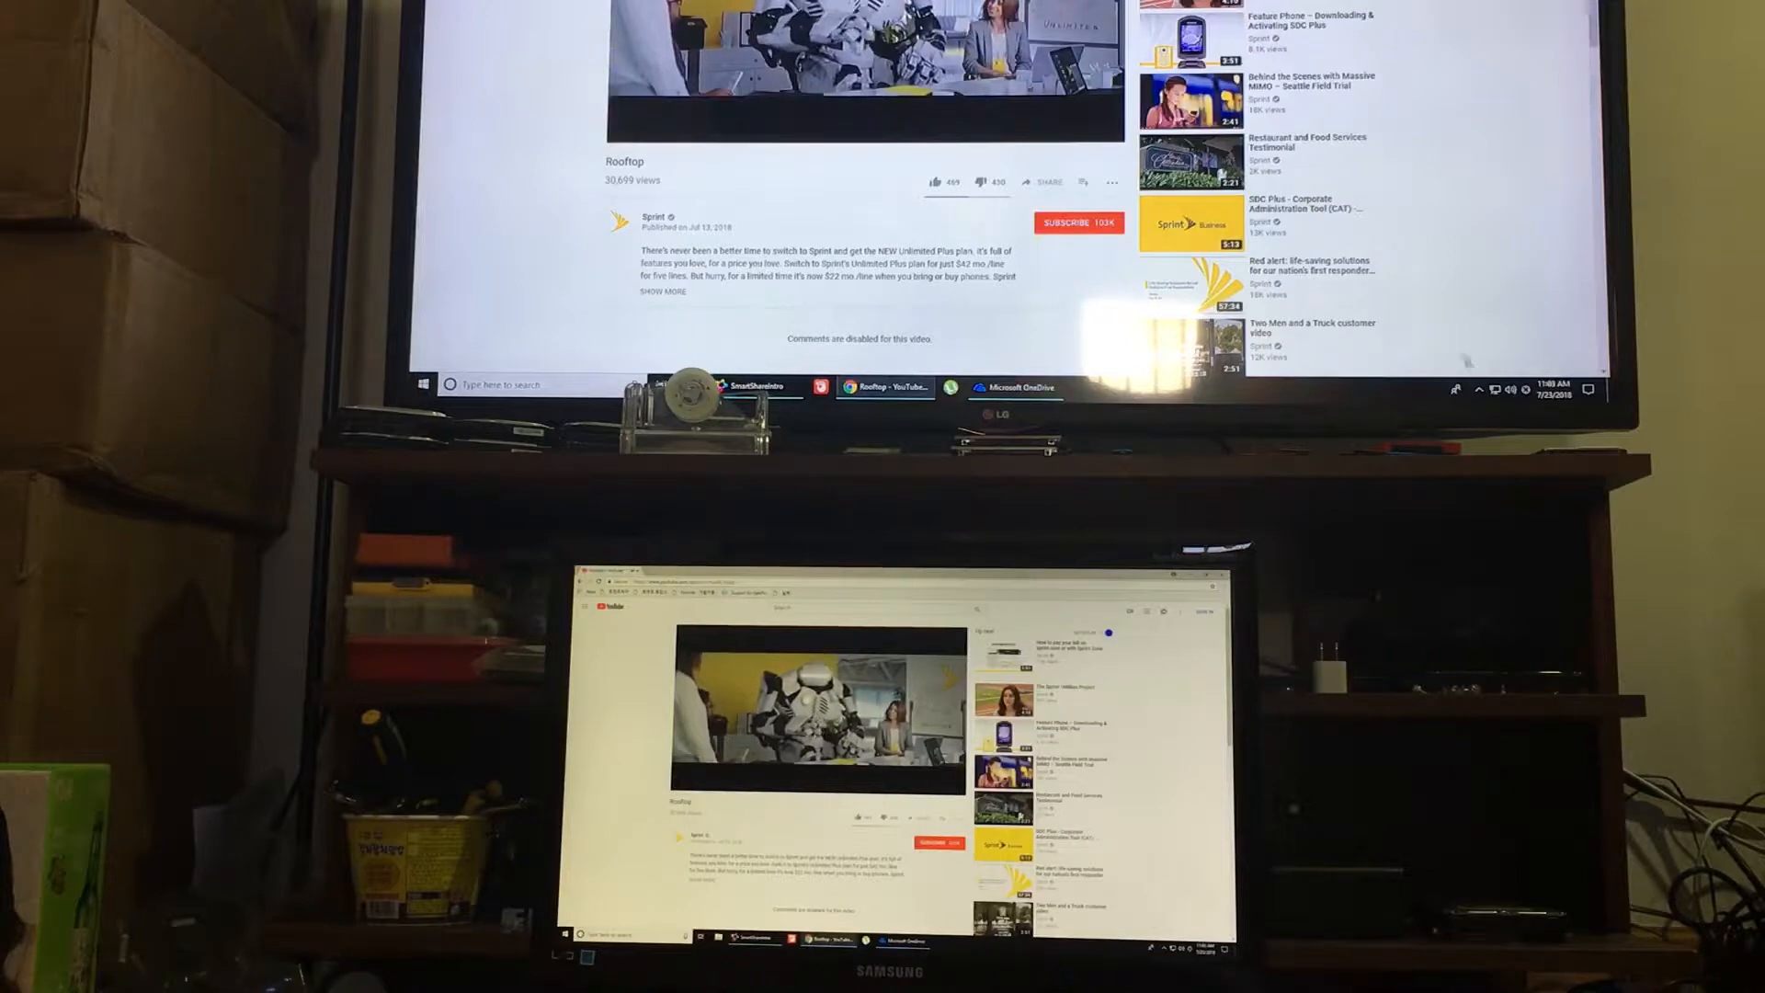
pyautogui.click(1512, 388)
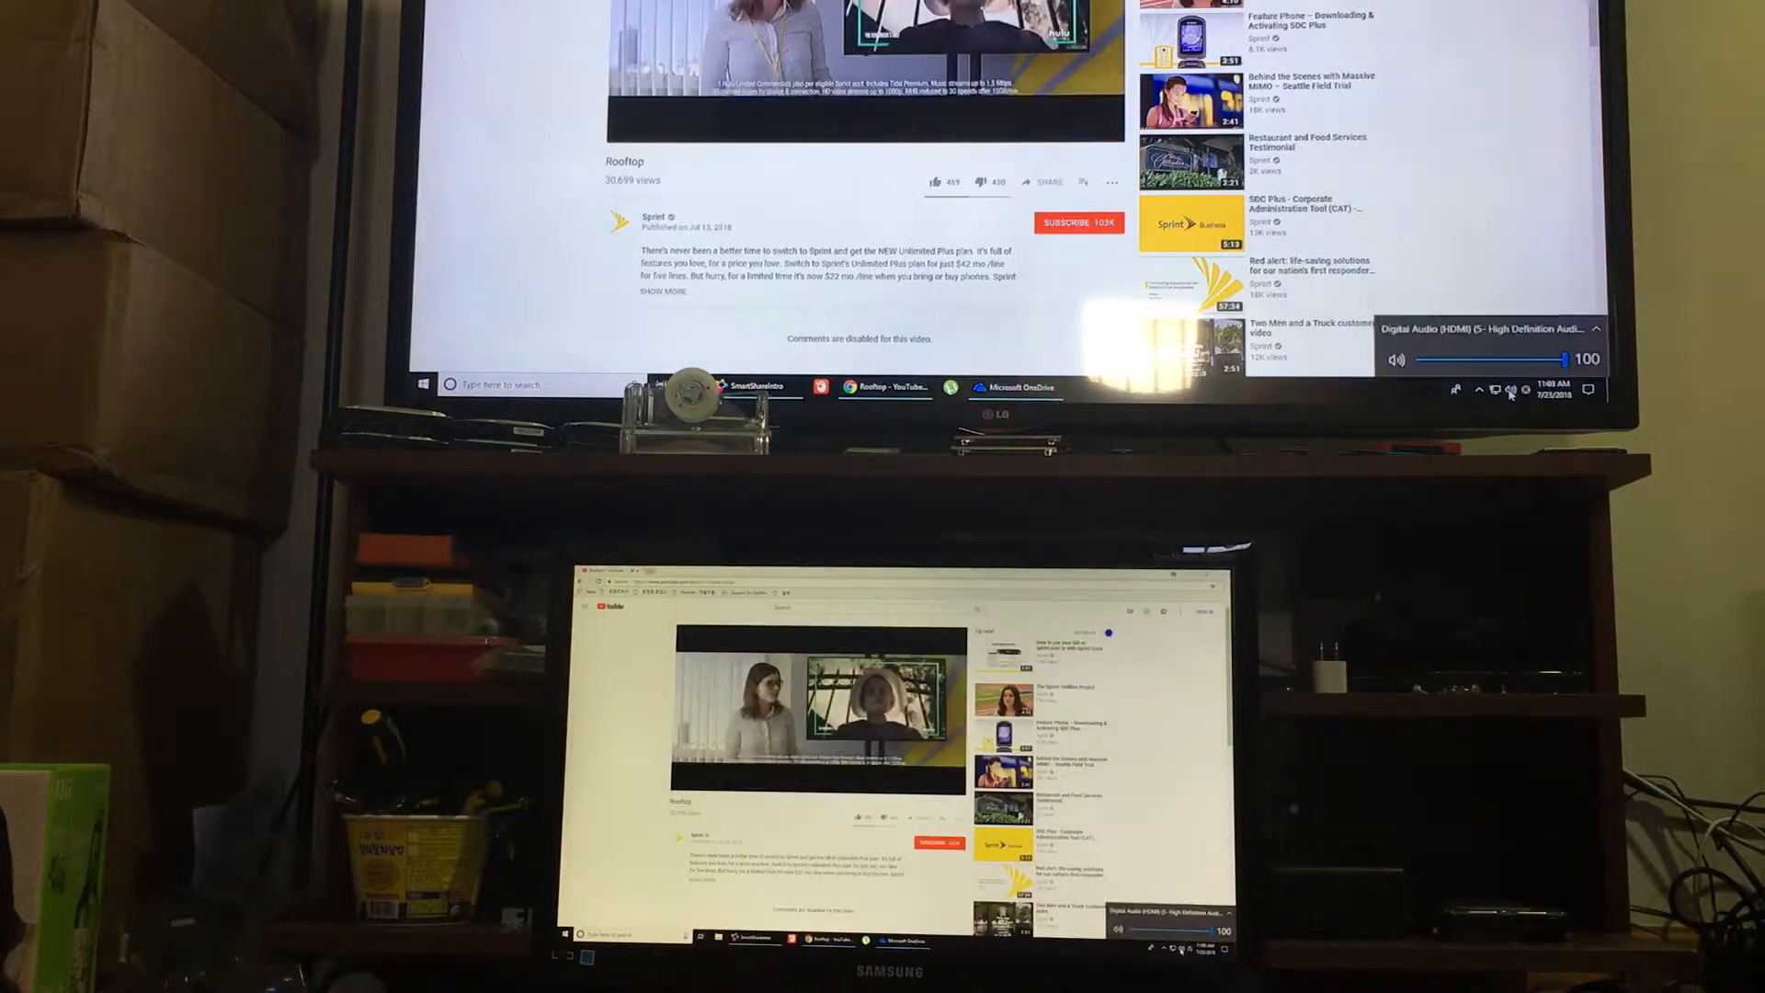
pyautogui.click(1484, 327)
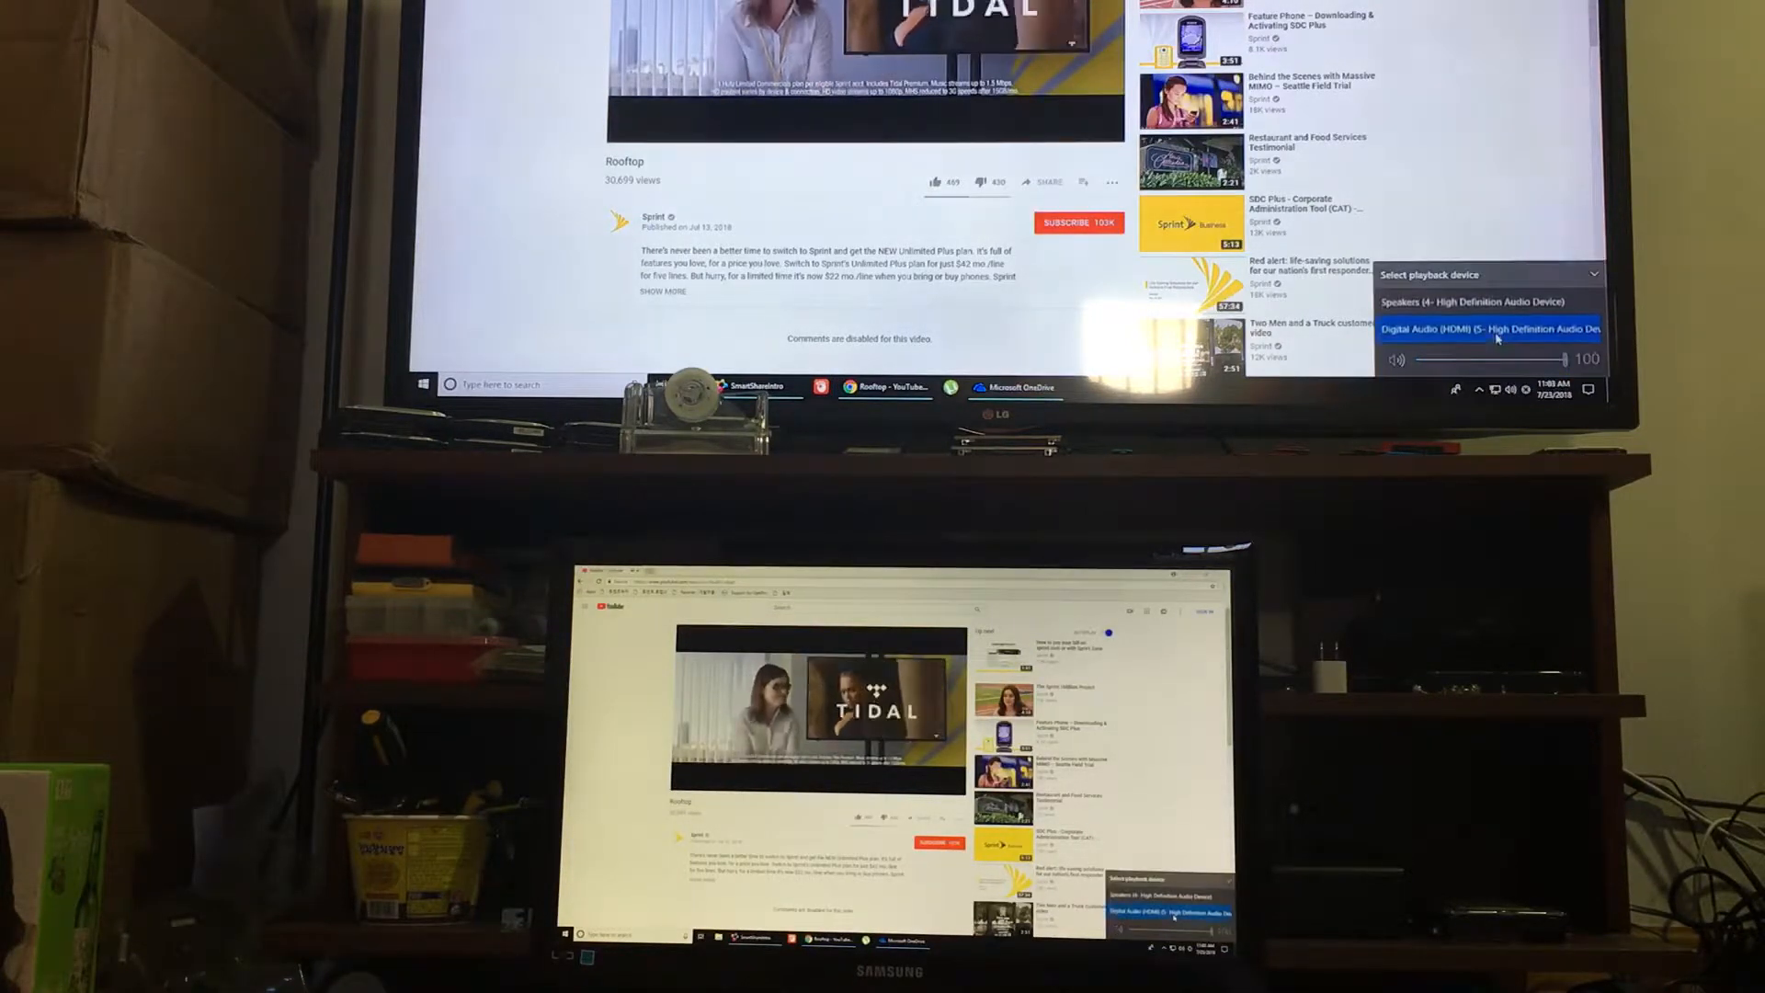